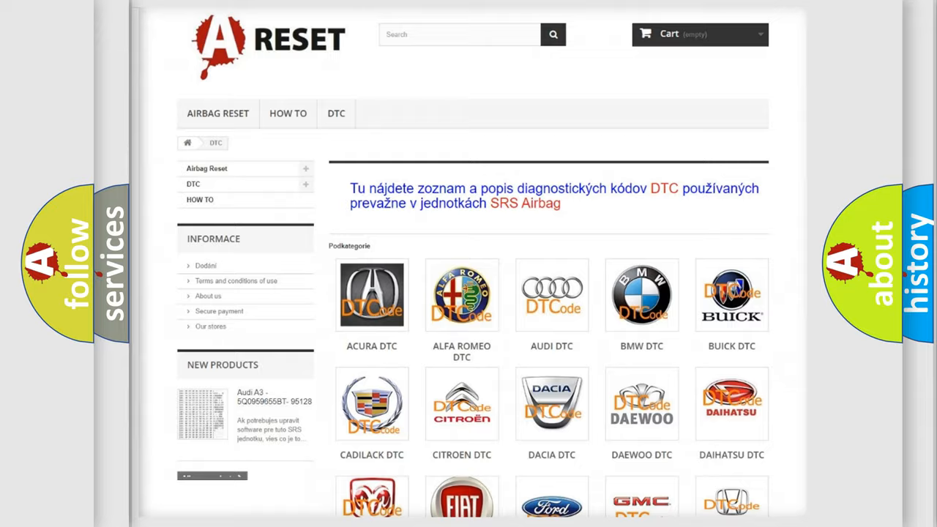
scroll(down, 3)
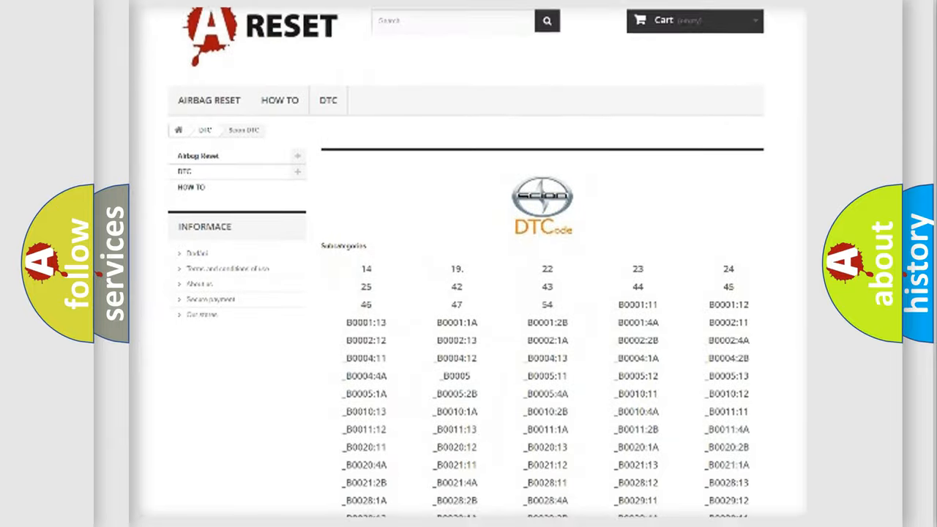
scroll(down, 3)
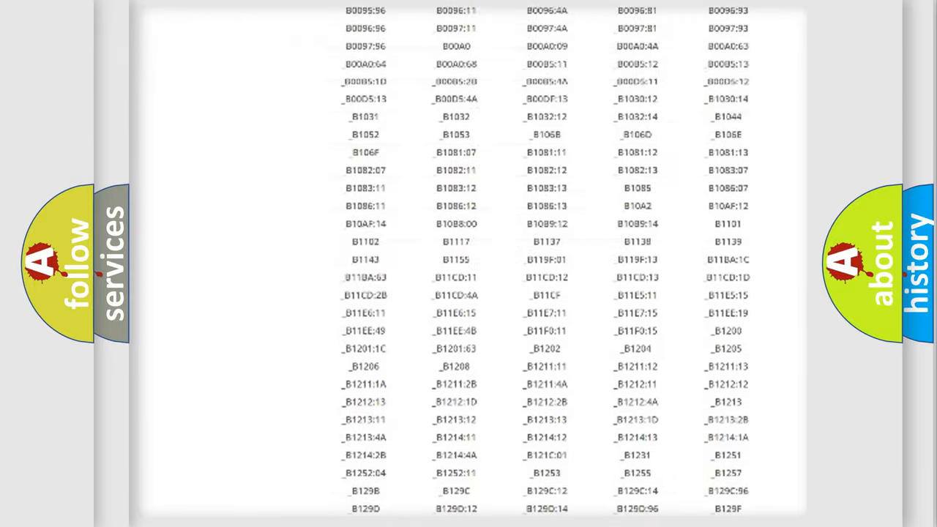
scroll(up, 3)
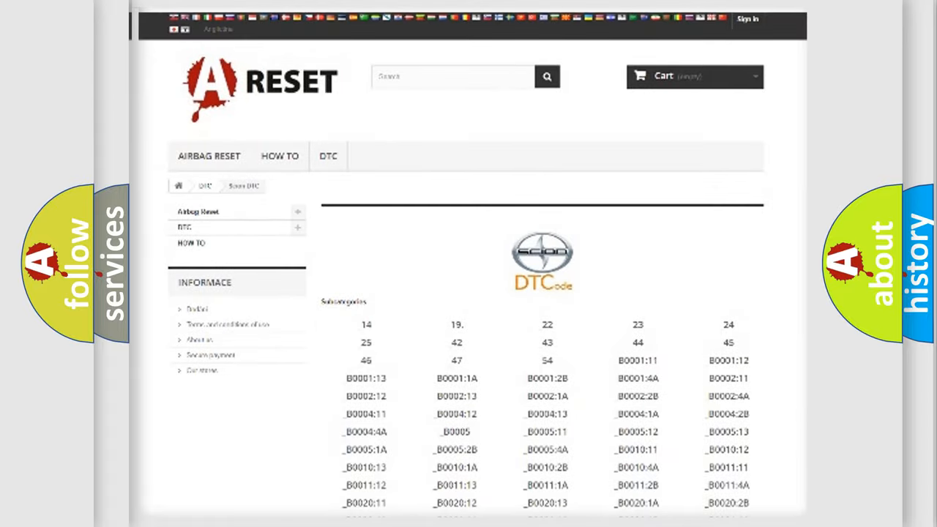